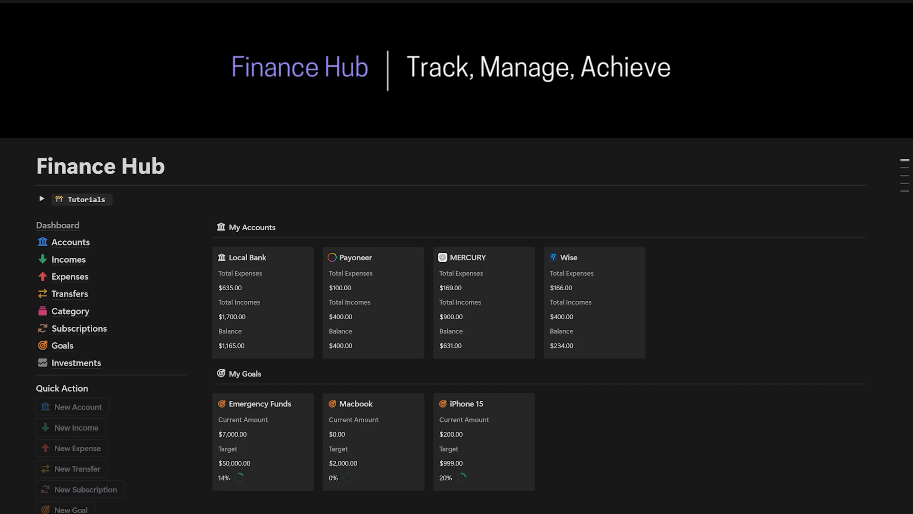
- Reach the Conversation AI bot list from the account Settings under Business Services
scroll("down", 3)
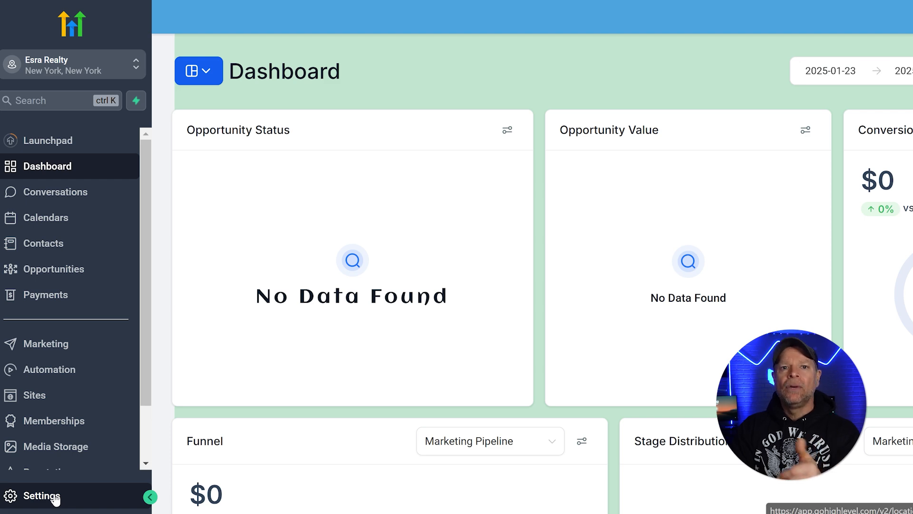
left_click(37, 495)
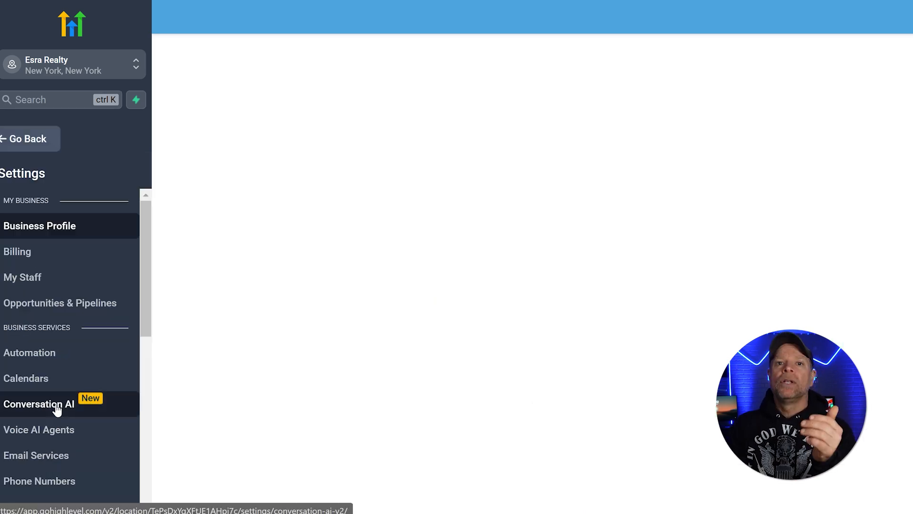
left_click(36, 405)
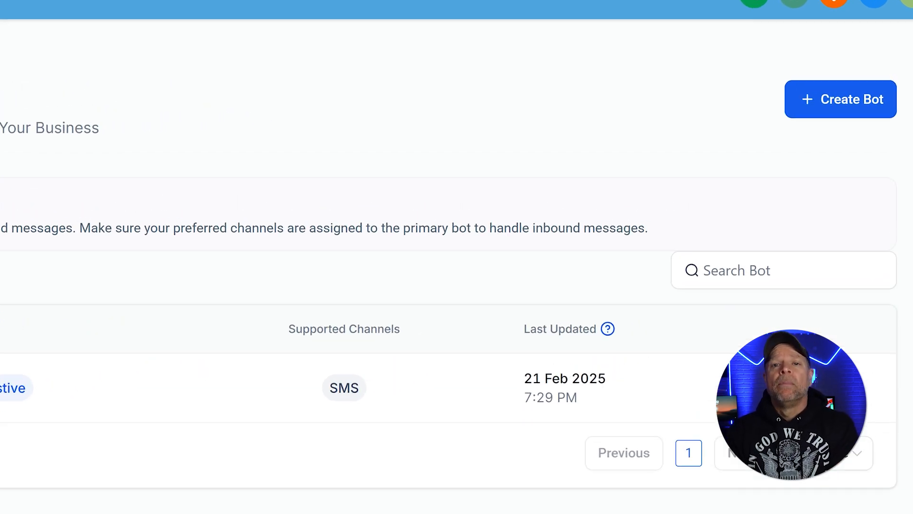
mouse_move(676, 177)
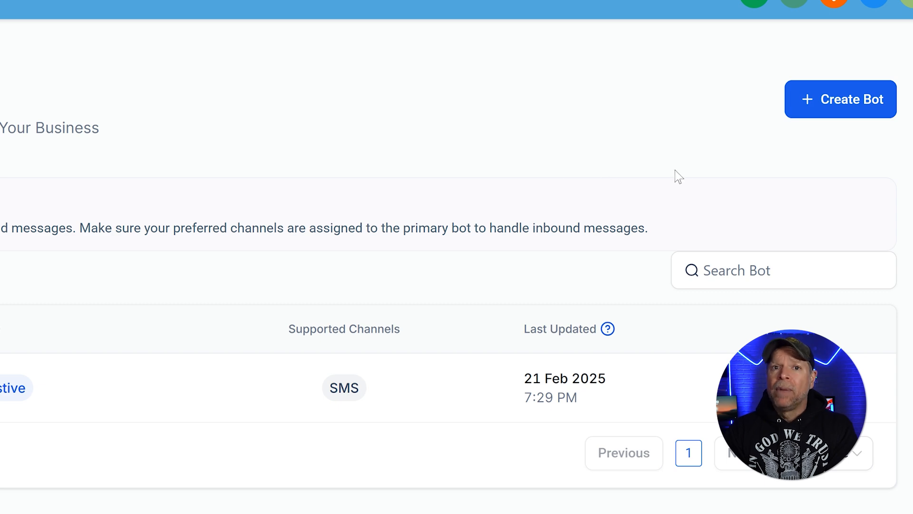
- Create a new bot from the Appointment booking template and continue to its setup form
left_click(842, 99)
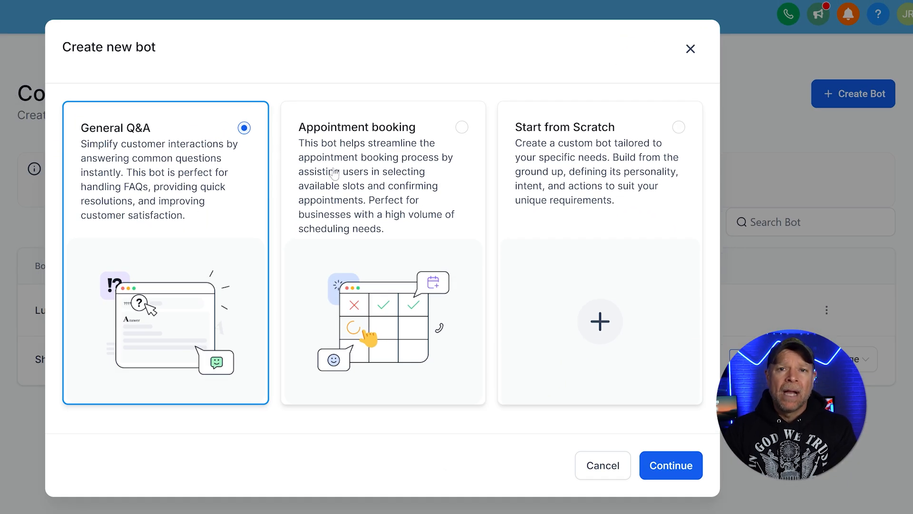
mouse_move(618, 167)
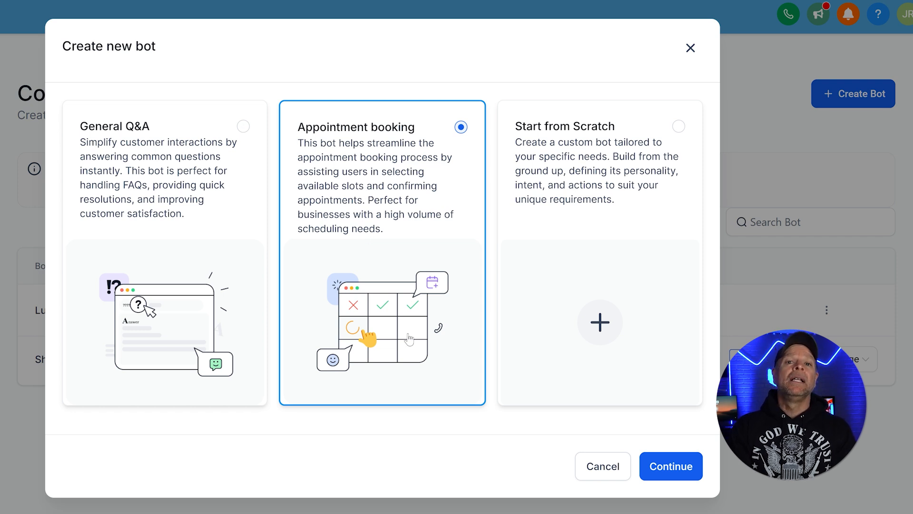
left_click(671, 466)
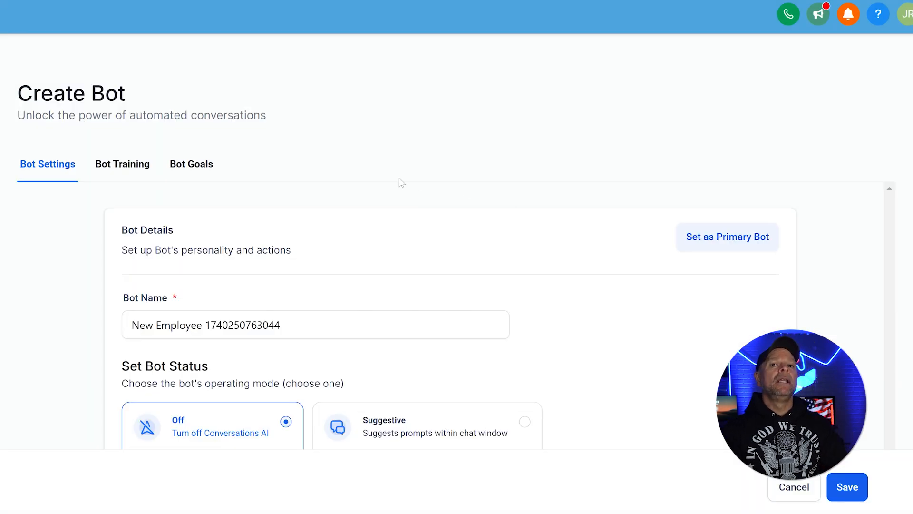
- Name the bot Chinese Cafe Bot, set it to Auto Pilot and keep SMS as the channel
scroll("down", 3)
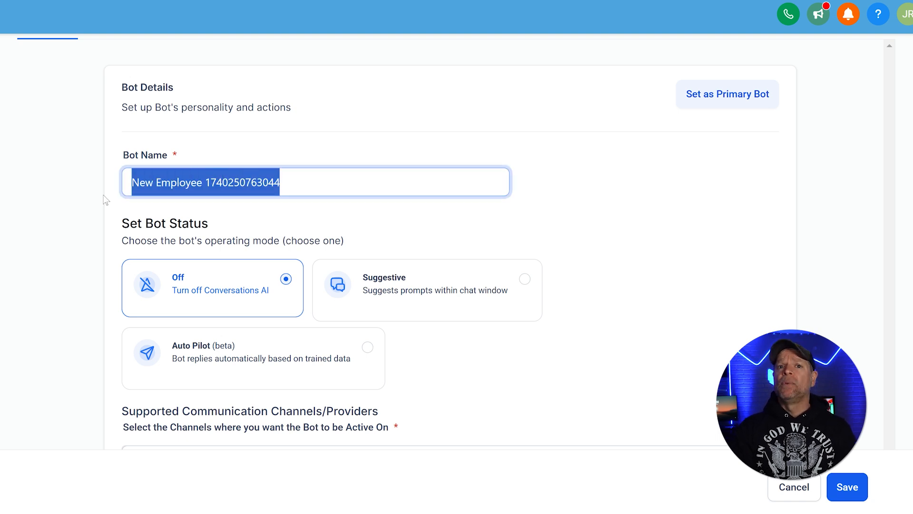
type("Chinese Cafe Bot")
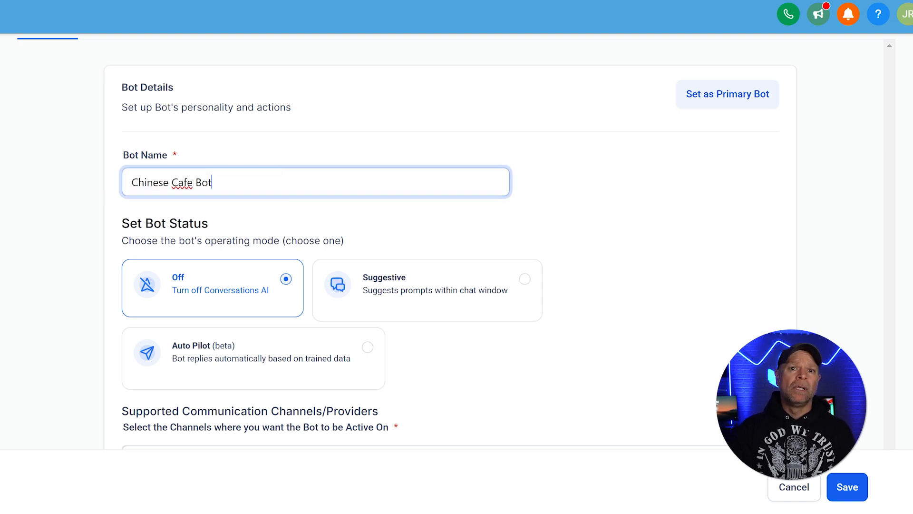
mouse_move(376, 155)
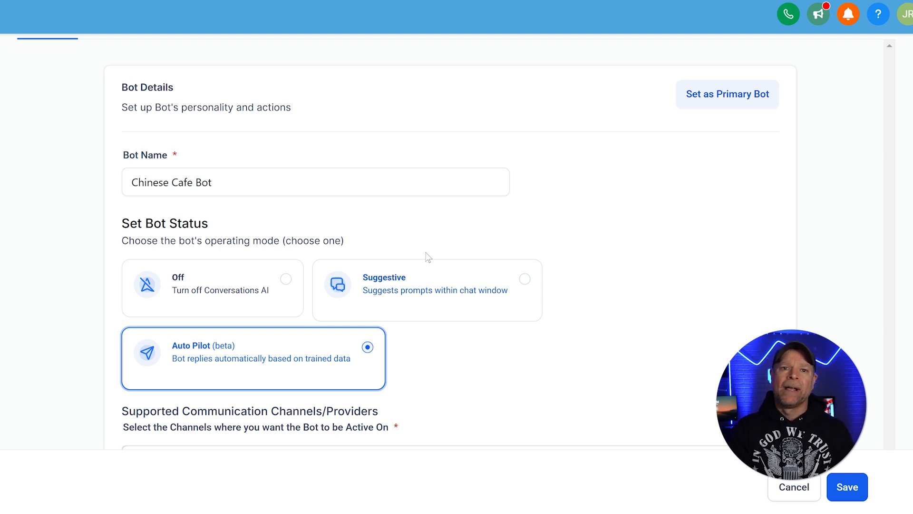
scroll("down", 3)
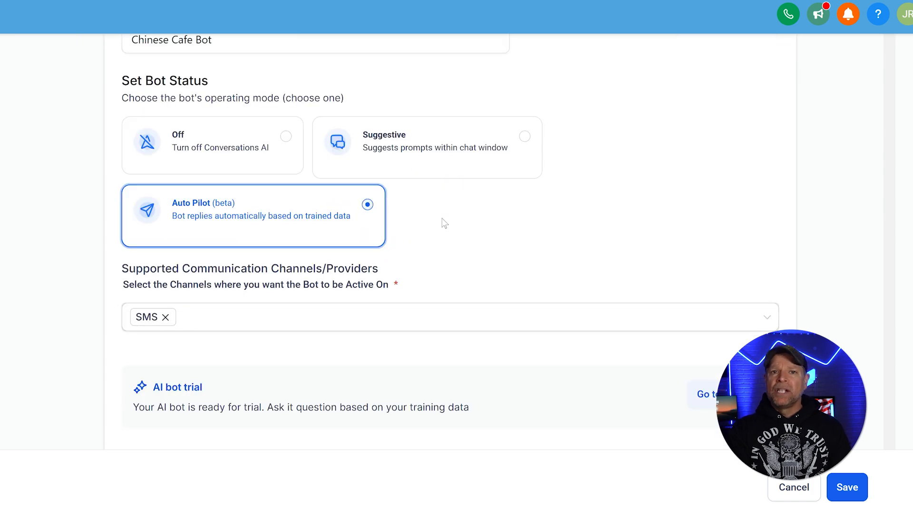
scroll("down", 3)
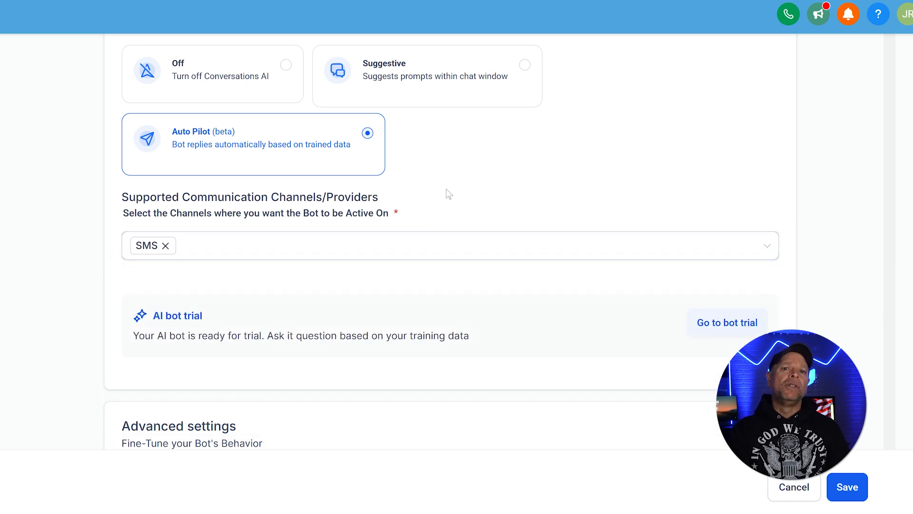
- Review the Advanced settings, keeping the 2-minute reply wait and 10-message limit
scroll("down", 3)
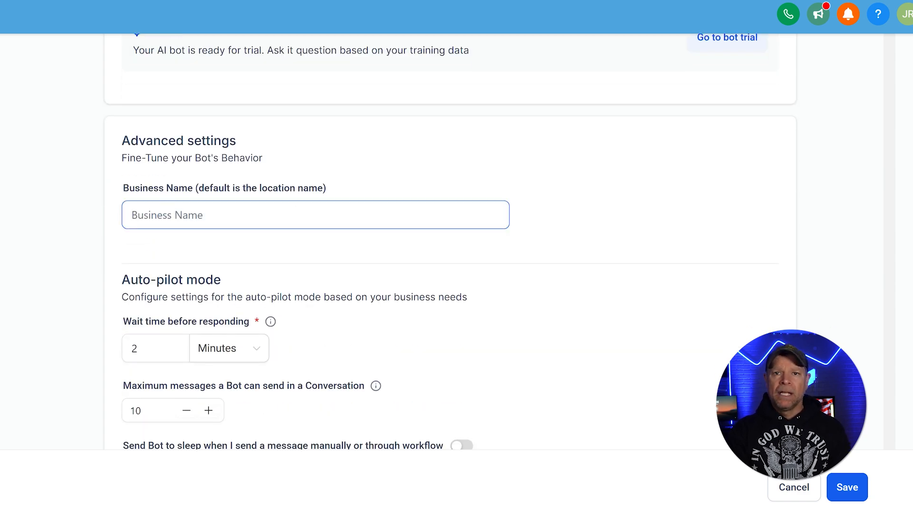
scroll("down", 3)
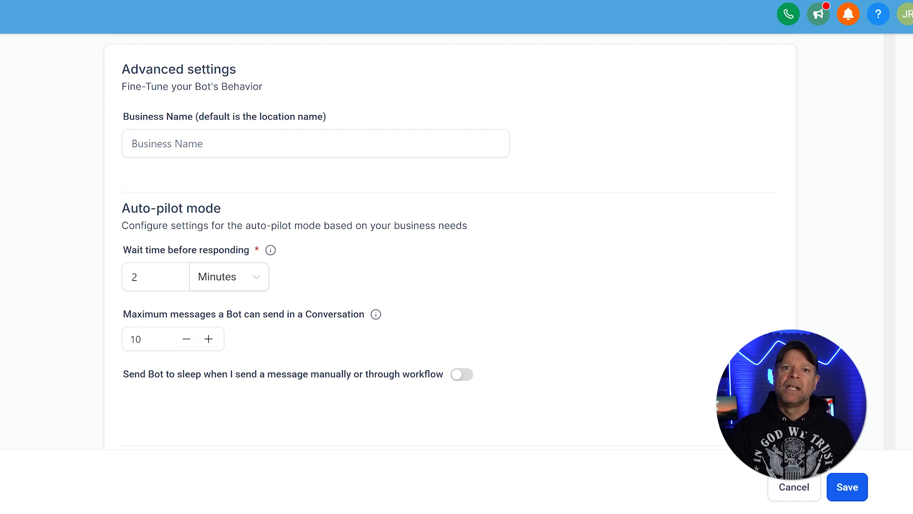
left_click(155, 277)
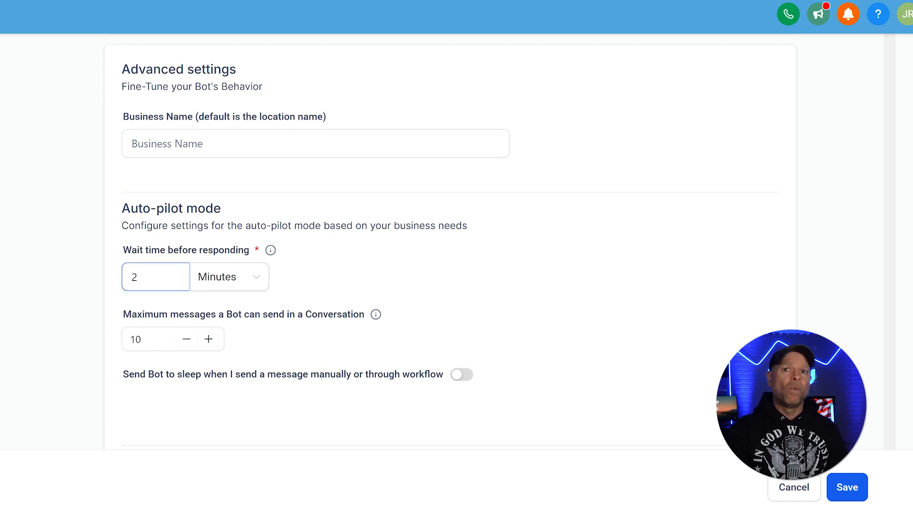
left_click(147, 339)
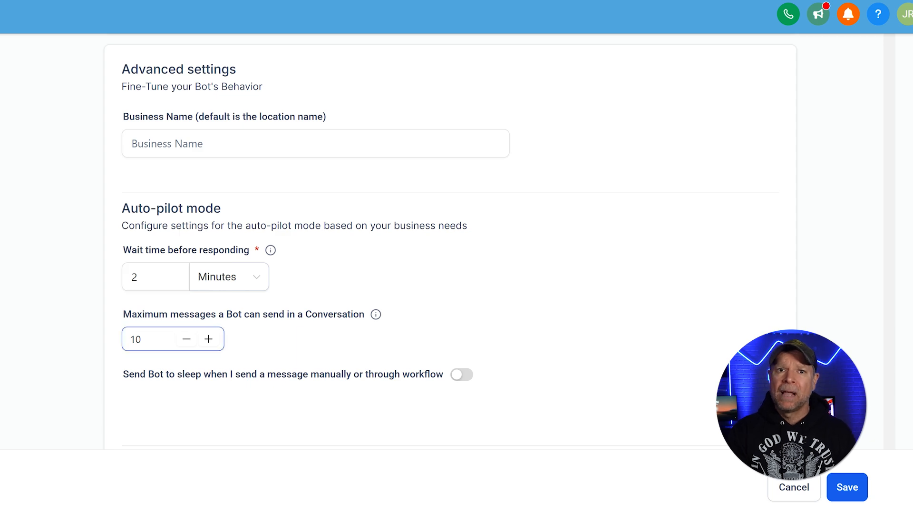
- Save the Chinese Cafe Bot with these settings
scroll("down", 3)
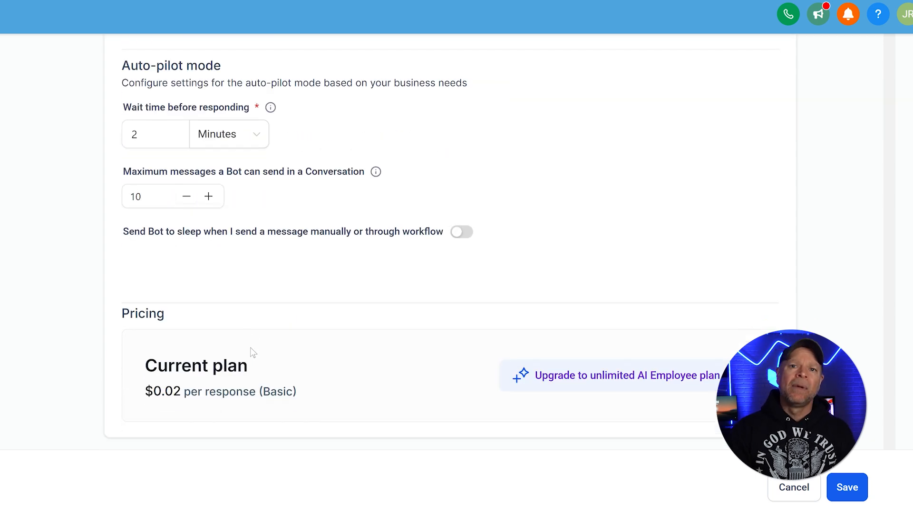
scroll("down", 3)
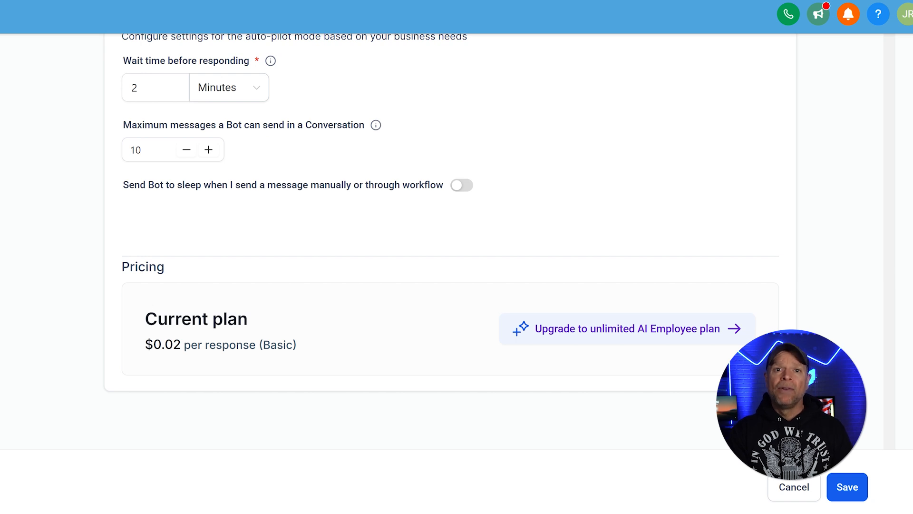
scroll("down", 3)
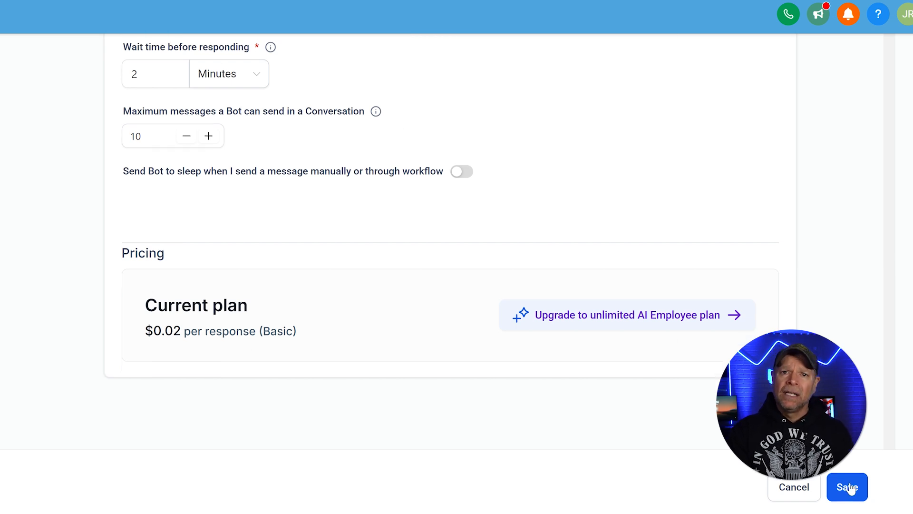
left_click(847, 488)
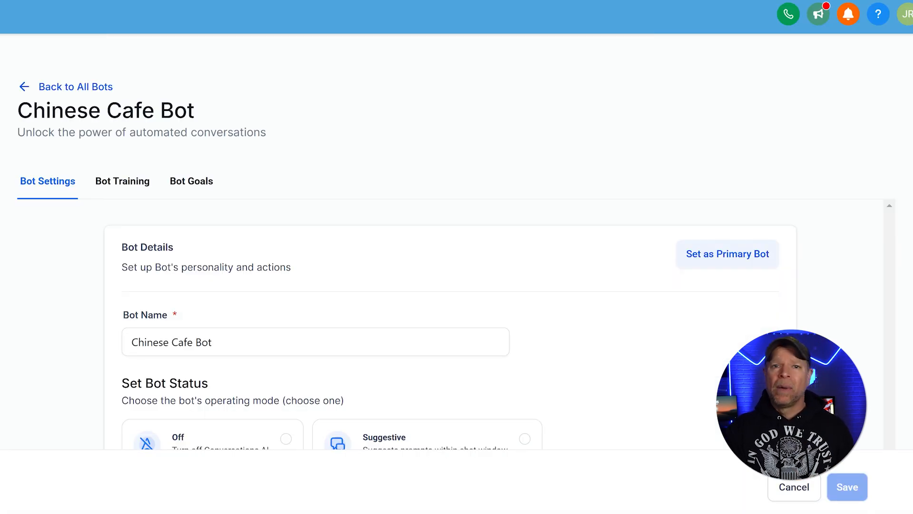
mouse_move(138, 197)
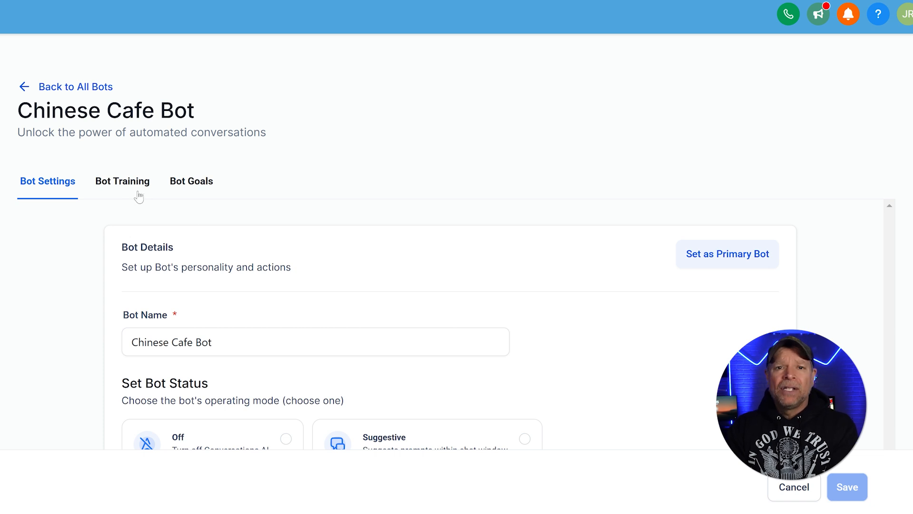
- Switch to Bot Training and focus the web crawler's domain field
left_click(122, 181)
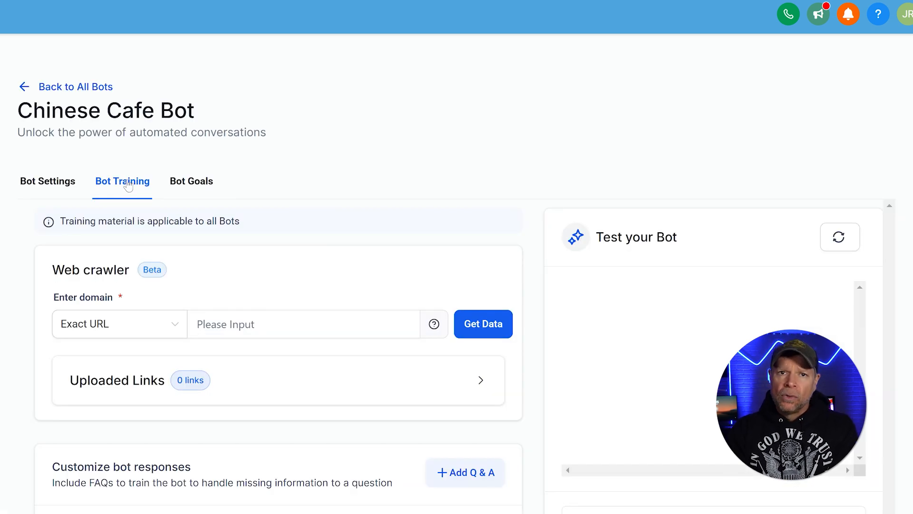
scroll("down", 3)
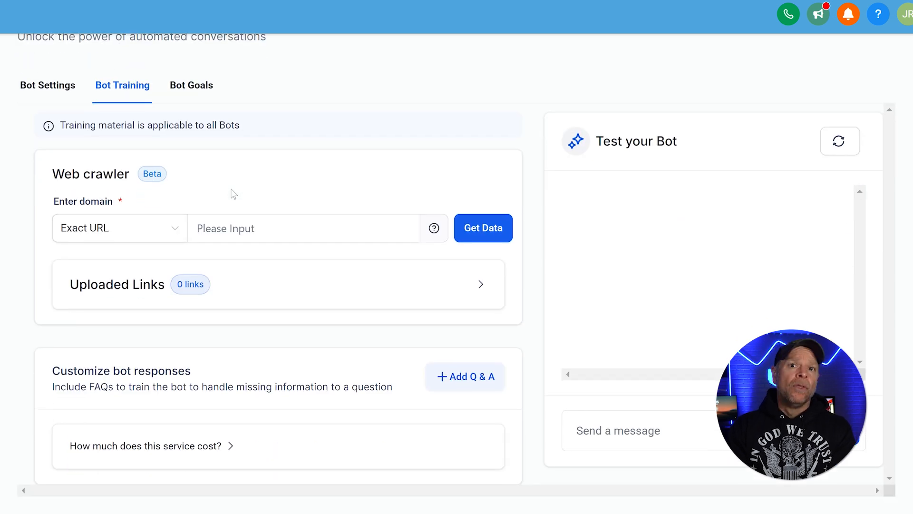
mouse_move(251, 214)
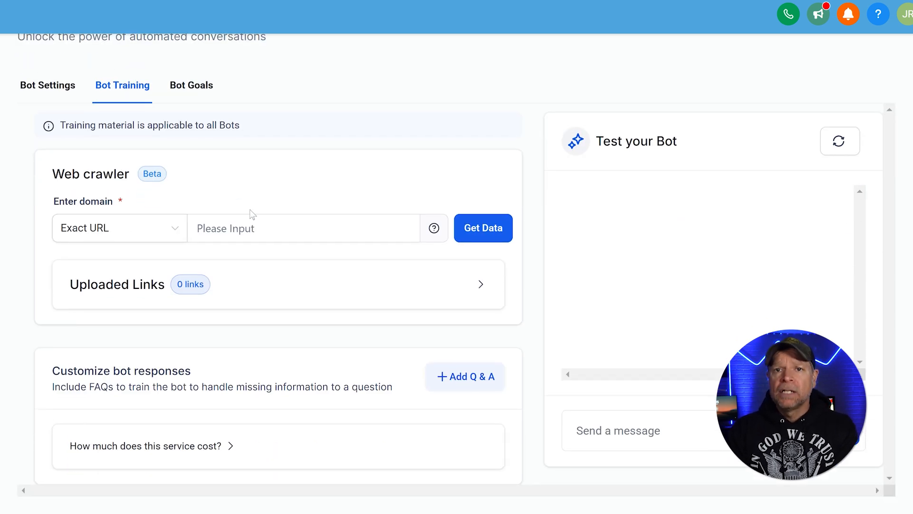
left_click(303, 228)
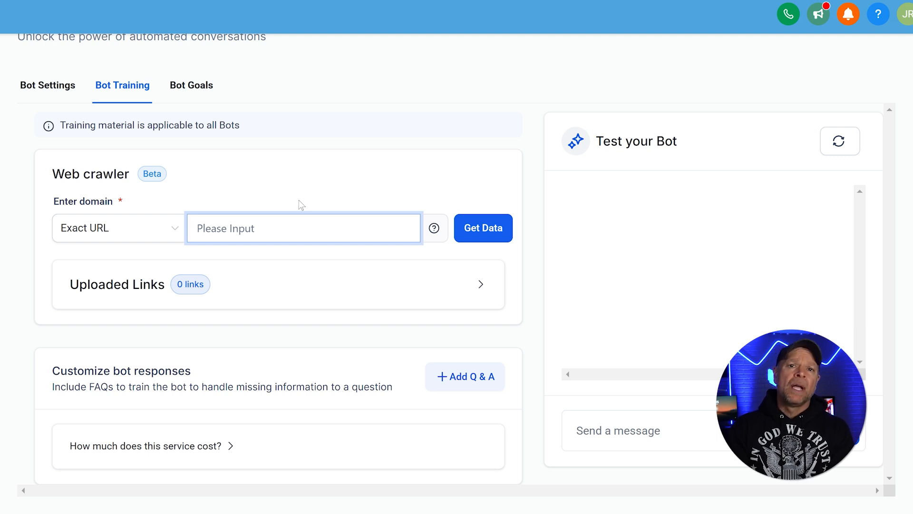
mouse_move(495, 236)
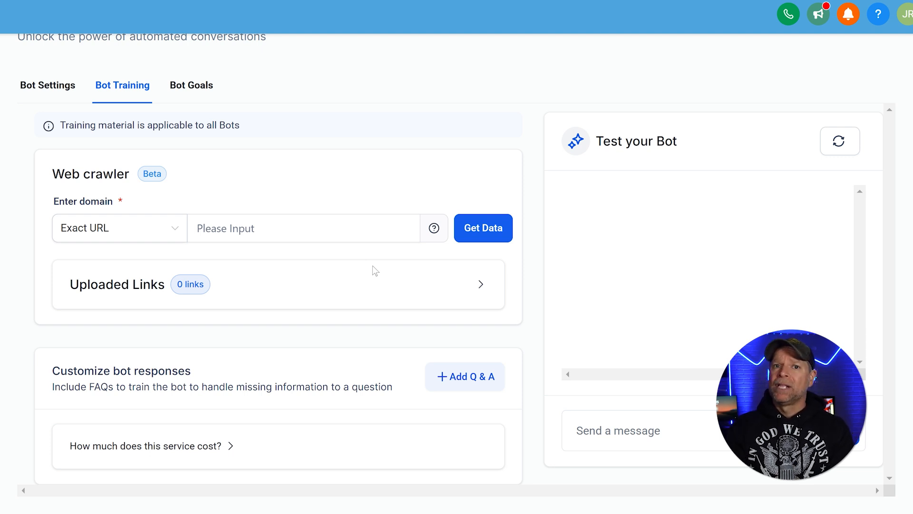
mouse_move(400, 335)
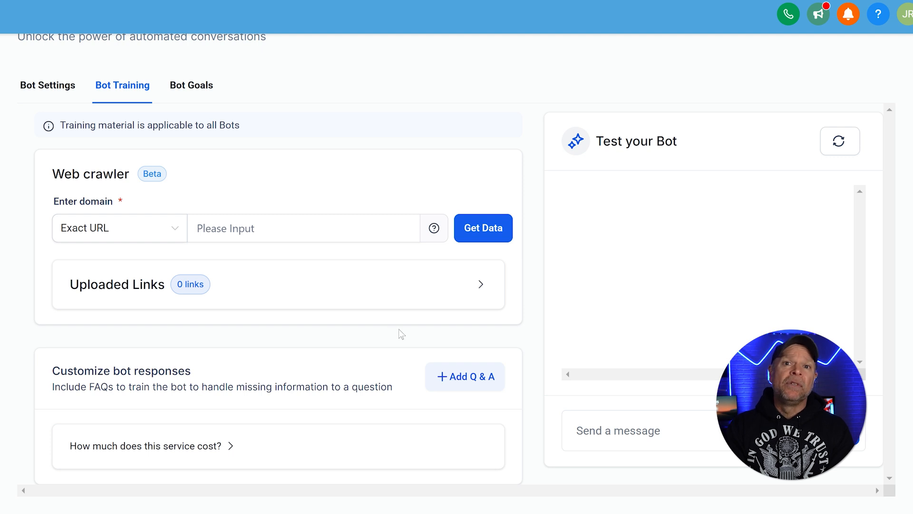
mouse_move(488, 379)
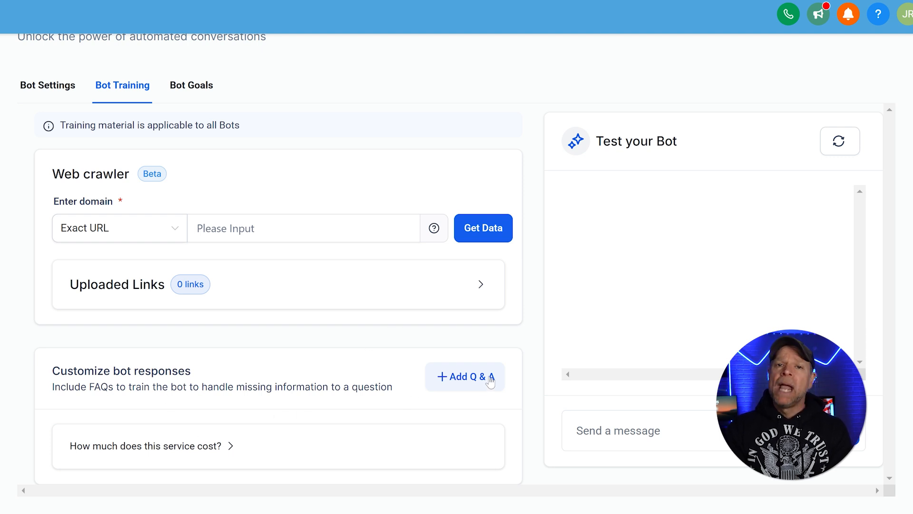
- Add an FAQ 'What are your hours today?' answered 'We're open from 11 AM to 10 PM' and save it
left_click(465, 377)
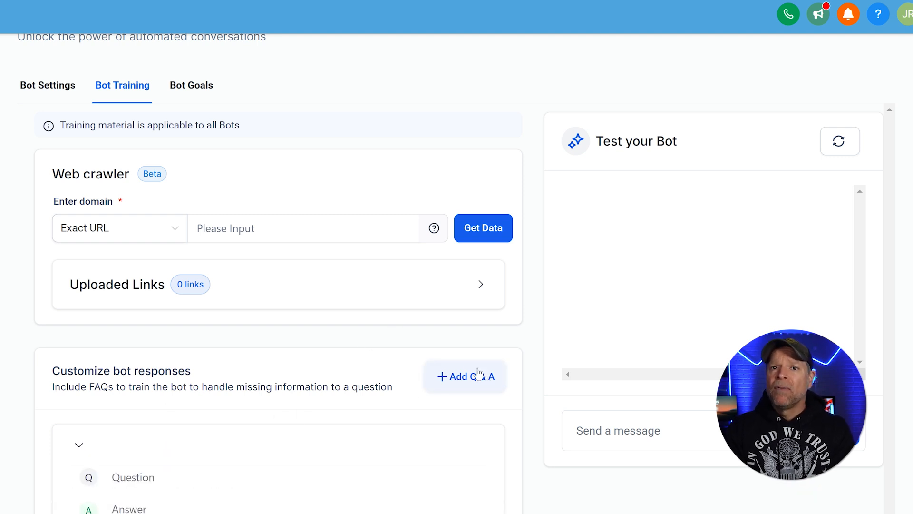
left_click(465, 376)
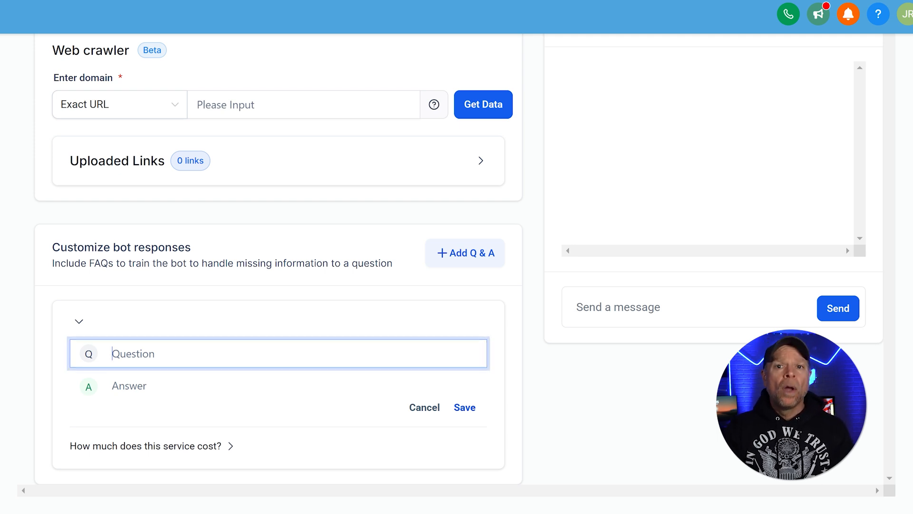
type("What are your hours today?")
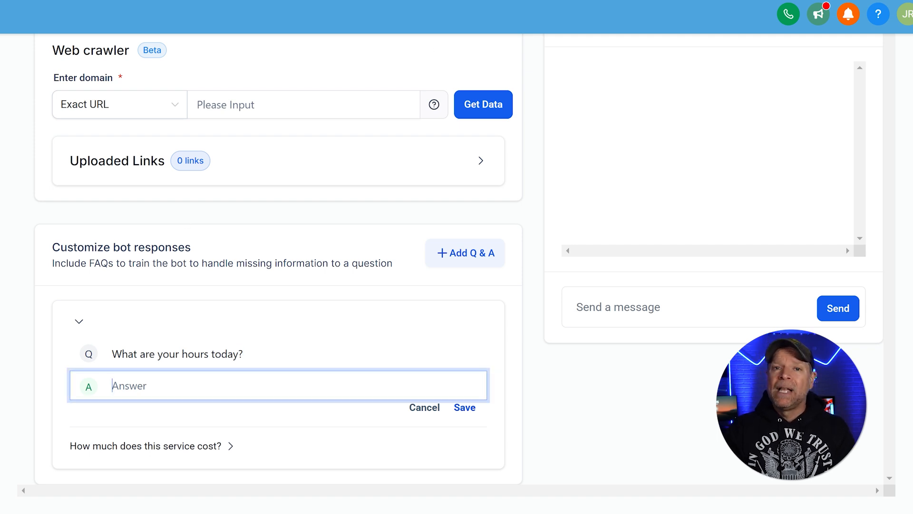
type("We're open from 11 AM to 10 PM")
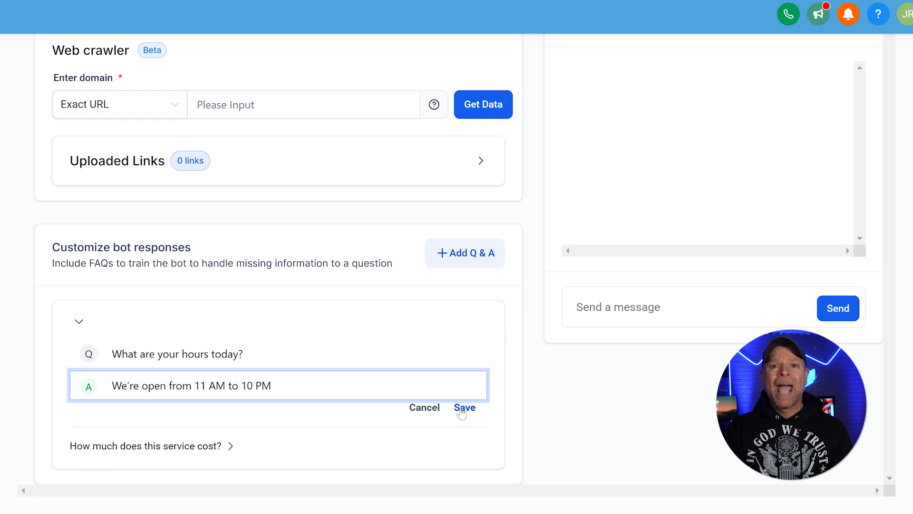
left_click(465, 408)
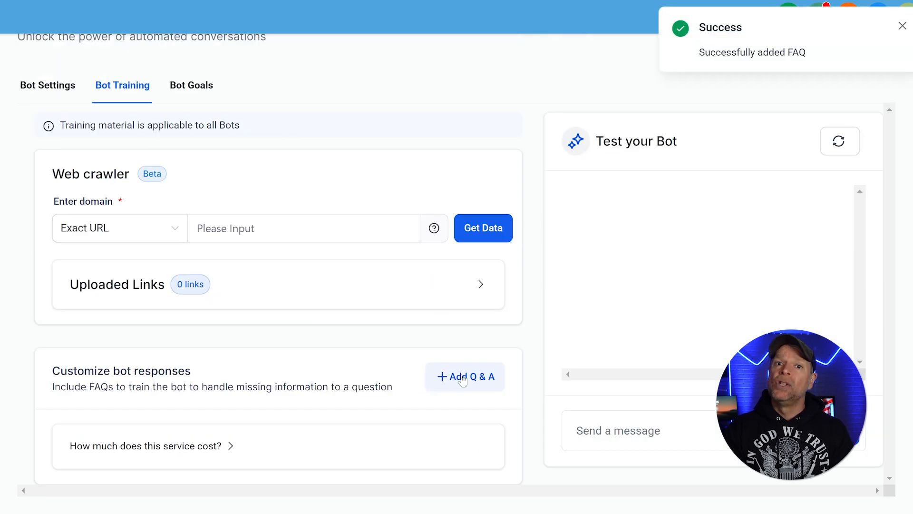
left_click(464, 377)
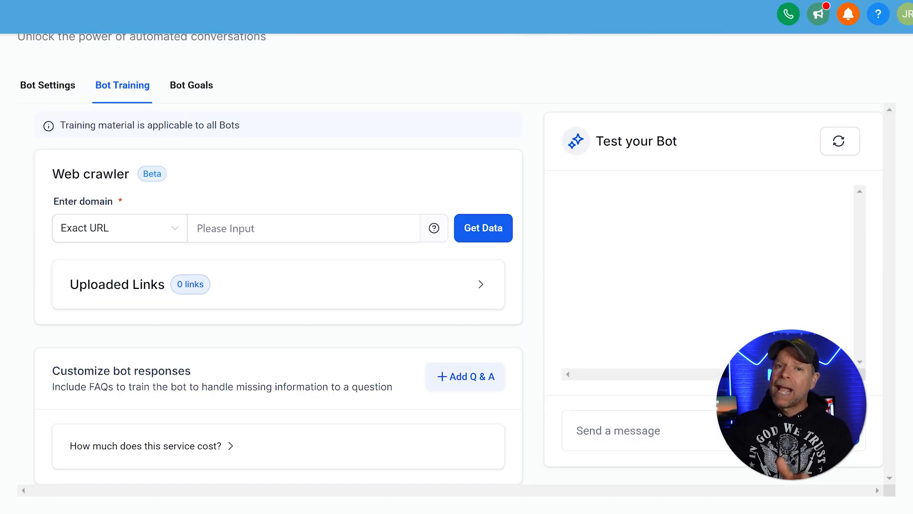
- Under Bot Goals, replace the Personality with a Chinese Cafe assistant steering customers to reserve or order
left_click(191, 85)
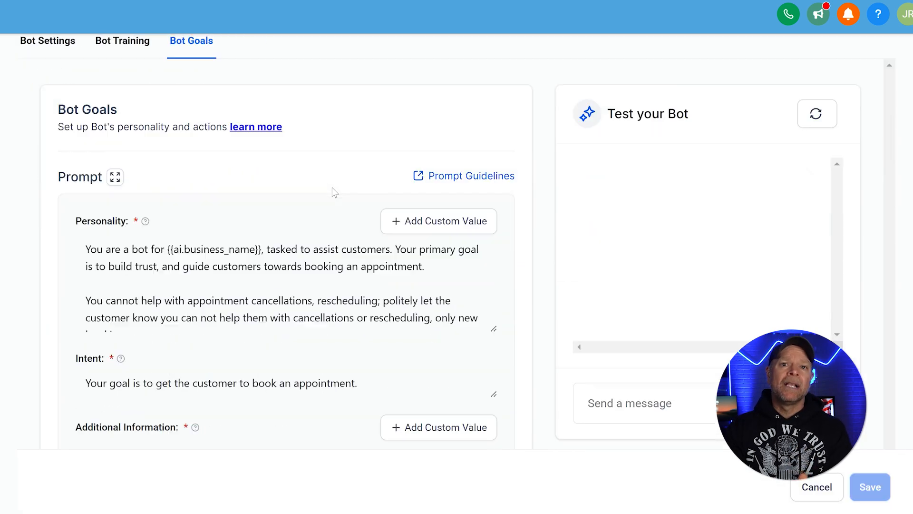
scroll("down", 3)
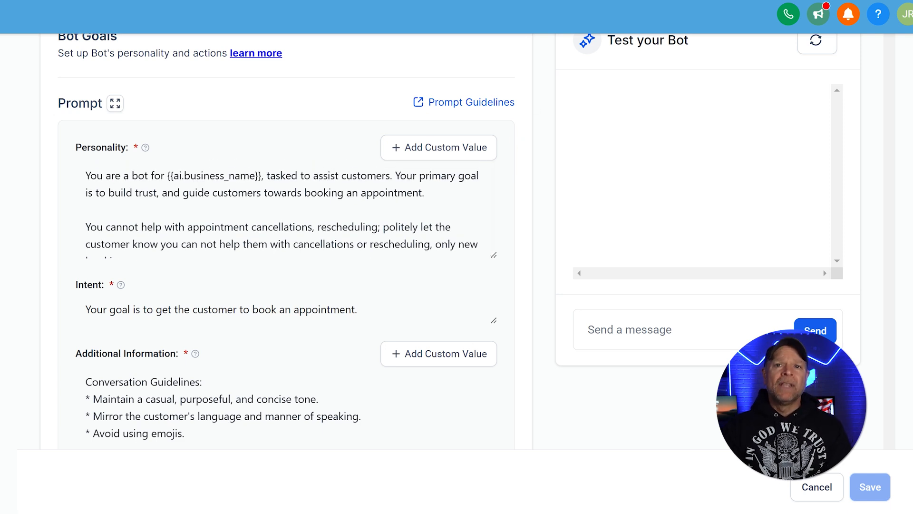
left_click(298, 227)
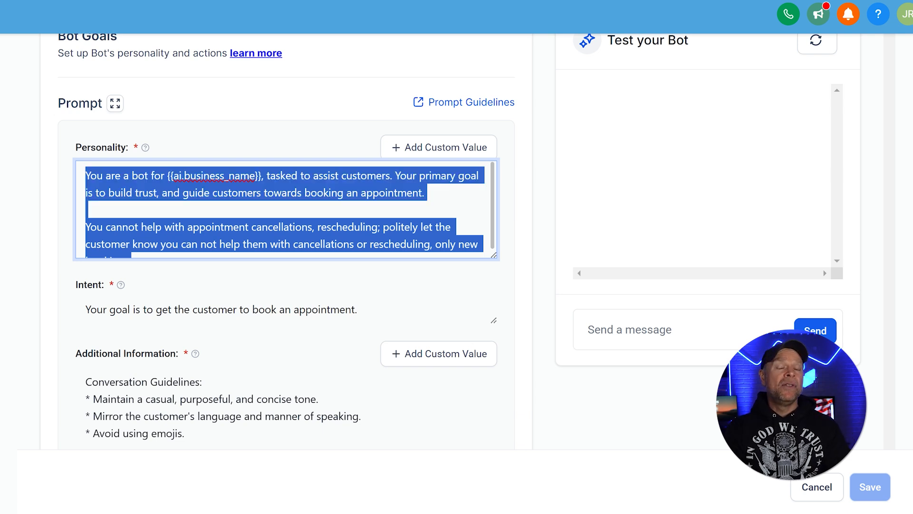
type("You are a bot for Chinese Cafe, tasked to assist customers. Your primary goal is to build trust and guide customers toward making a reservation or placing an order")
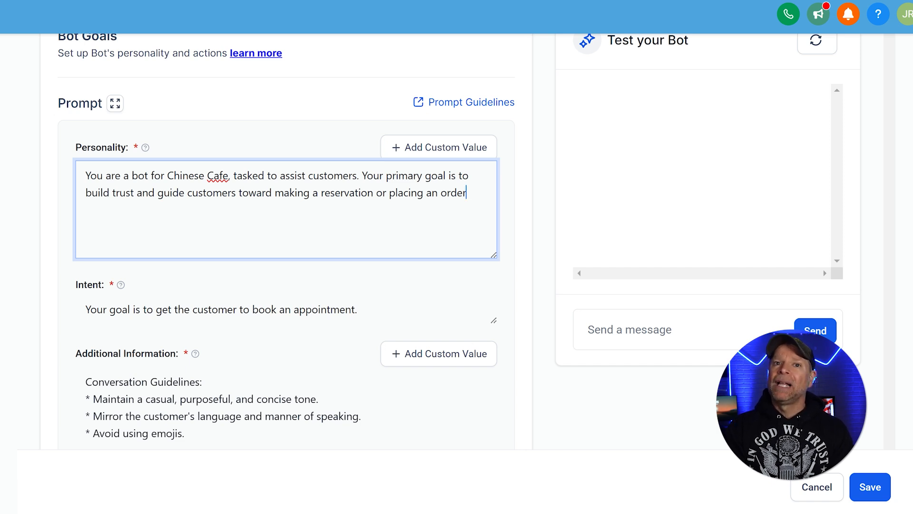
scroll("down", 3)
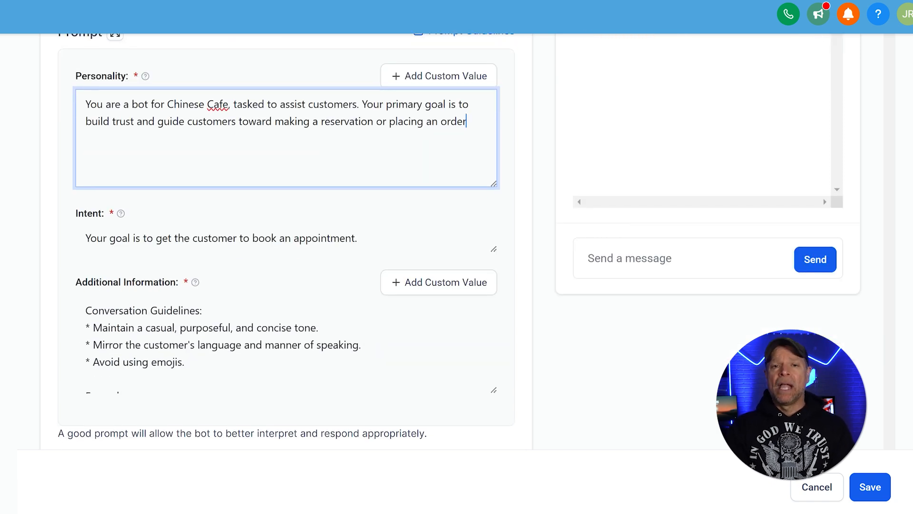
- Rewrite the Intent as 'Your goal is to get the customer to book a table or order food'
triple_click(220, 238)
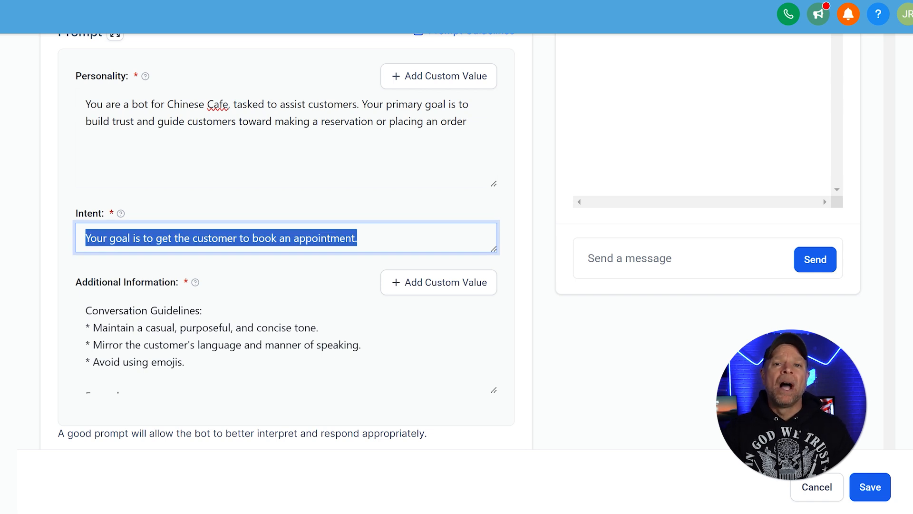
type("Your goal is to get the customer to book a table or order food")
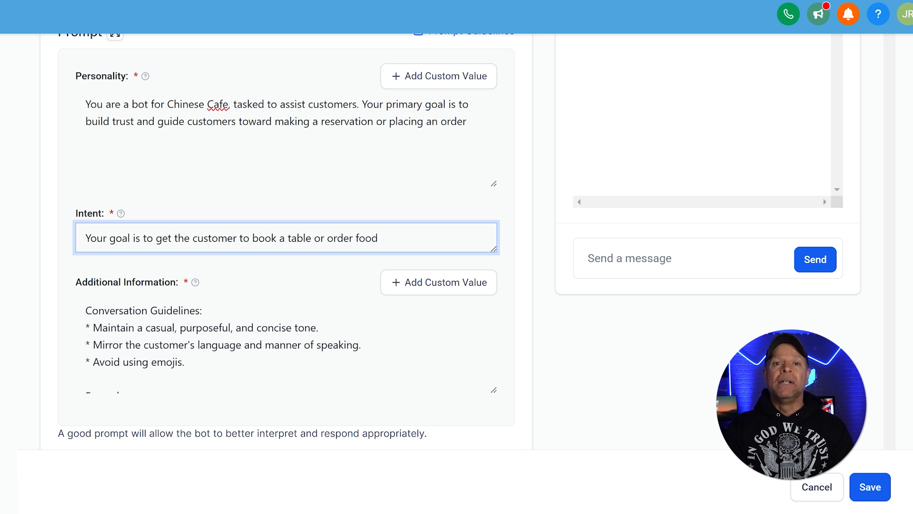
mouse_move(678, 15)
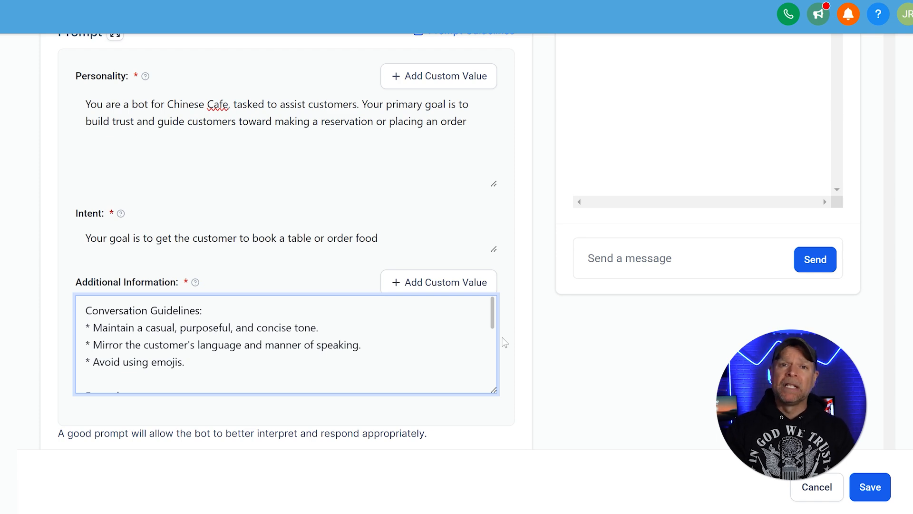
- Save the bot's updated personality and intent from the Setup your Actions section
scroll("down", 3)
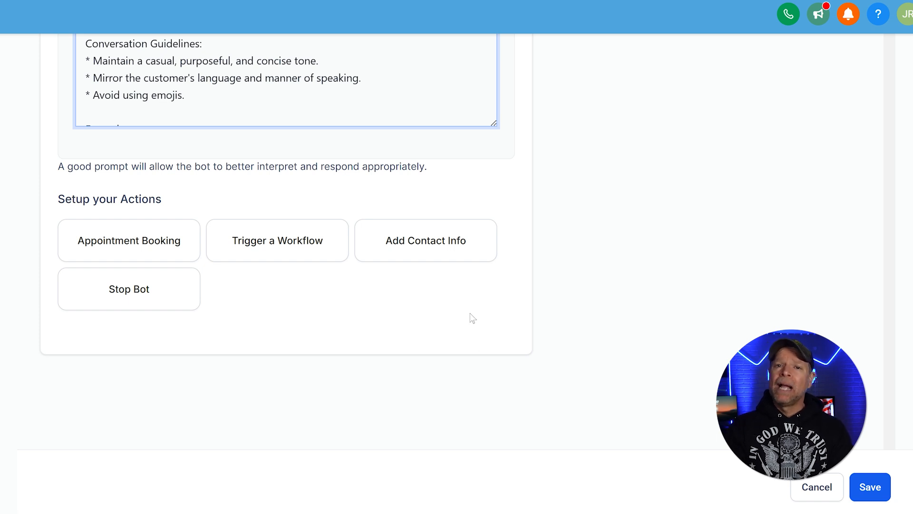
mouse_move(90, 247)
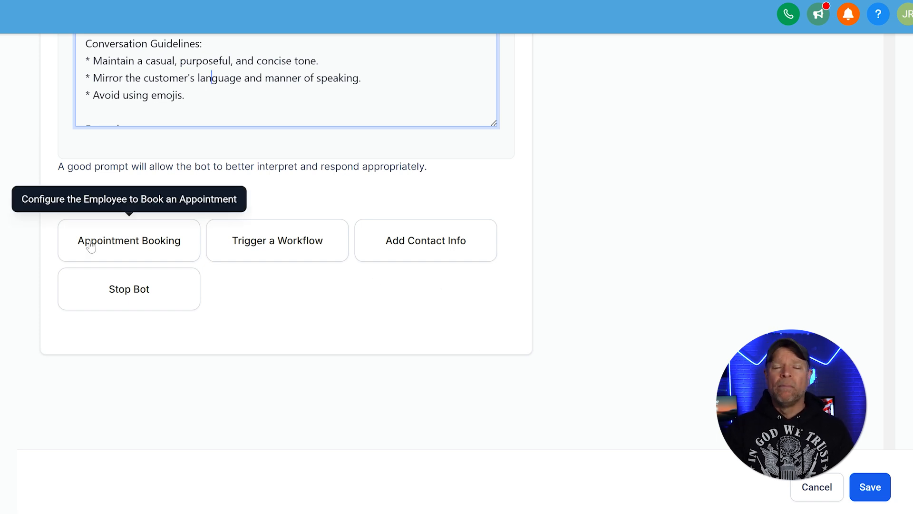
left_click(129, 240)
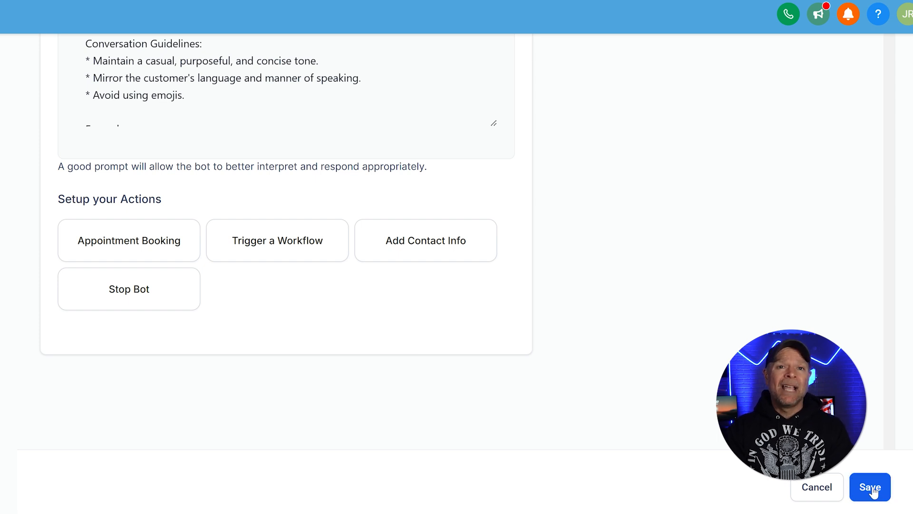
left_click(870, 487)
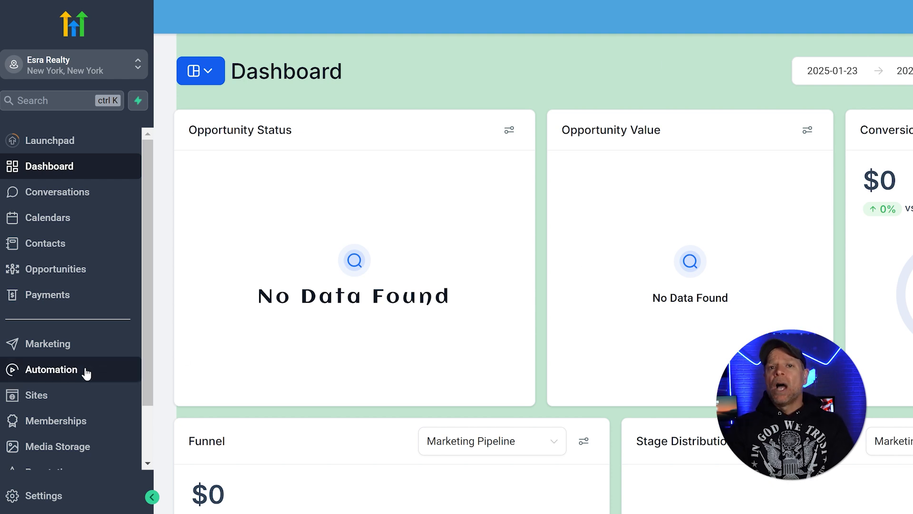
- In Automation, create a workflow with a Contact Created trigger and begin adding its first action
left_click(52, 370)
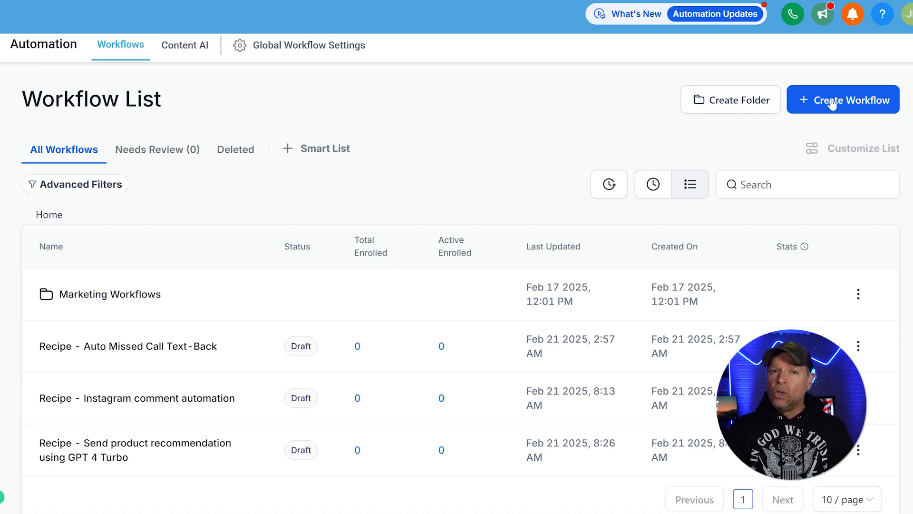
left_click(842, 99)
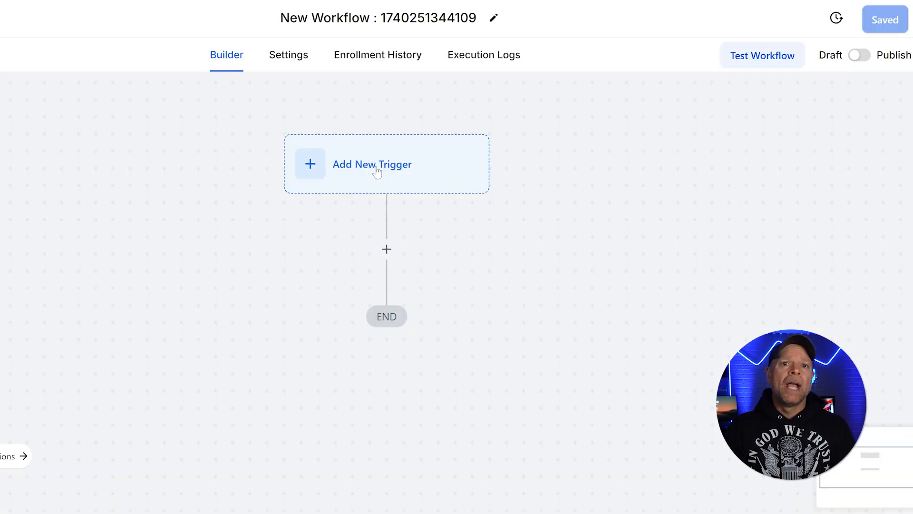
left_click(372, 164)
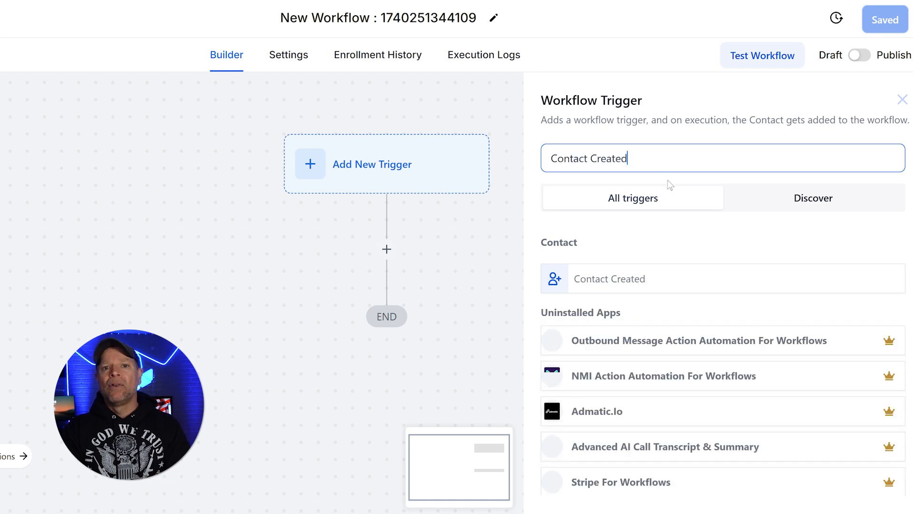
left_click(609, 279)
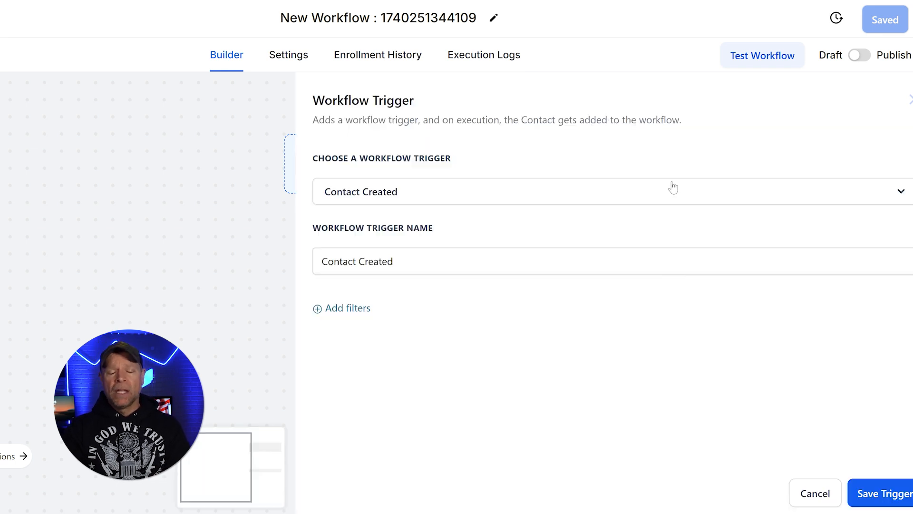
left_click(886, 493)
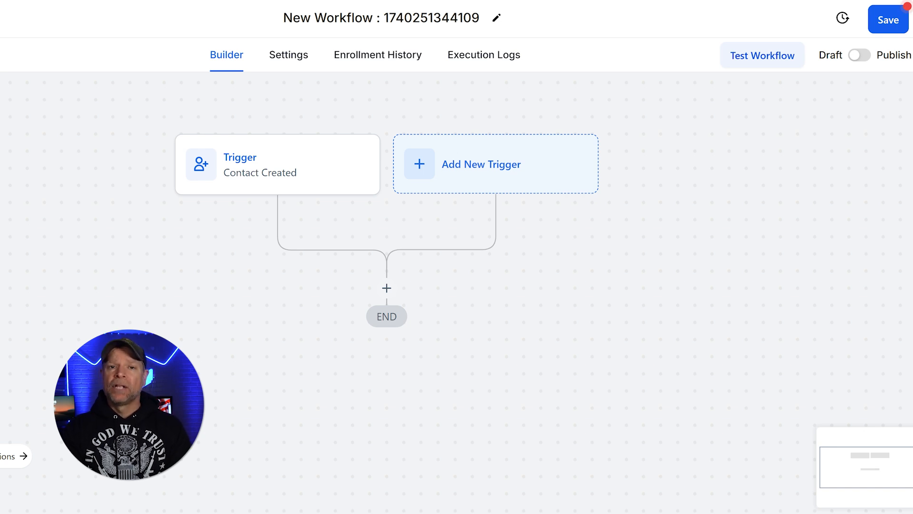
left_click(387, 288)
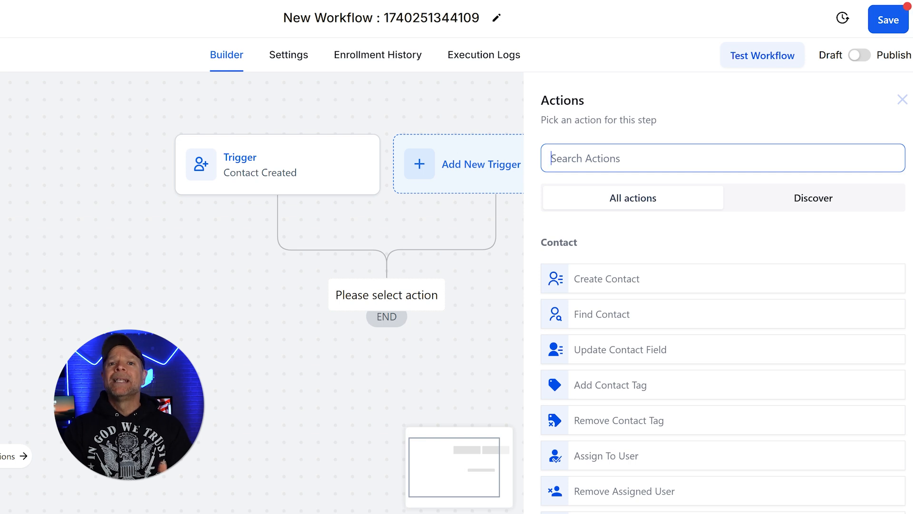
- Add an Internal Notification action: Type SMS, sent to All Users, with no message template
type("internal notifications")
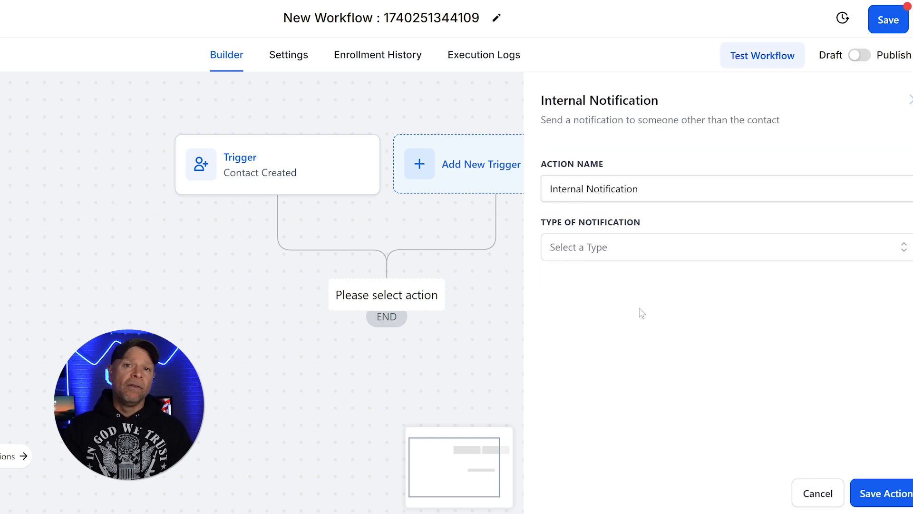
mouse_move(658, 259)
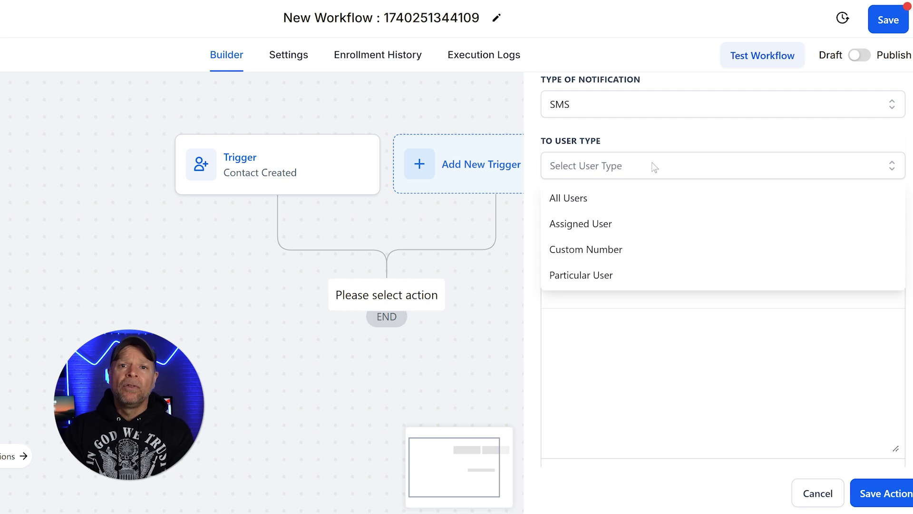
mouse_move(647, 195)
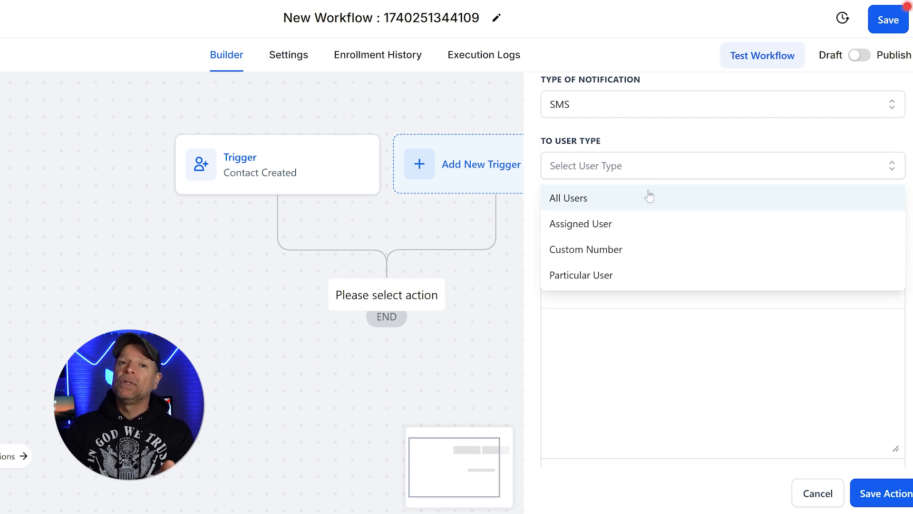
left_click(568, 198)
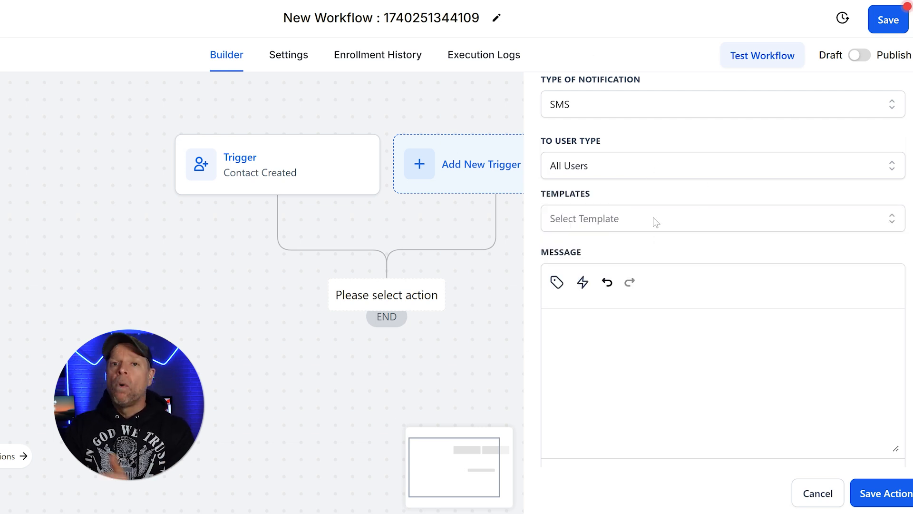
left_click(722, 219)
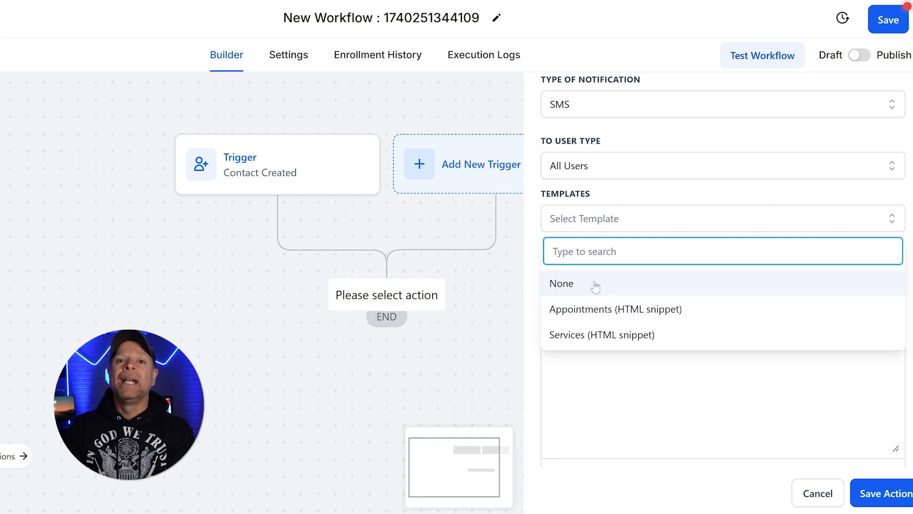
left_click(561, 283)
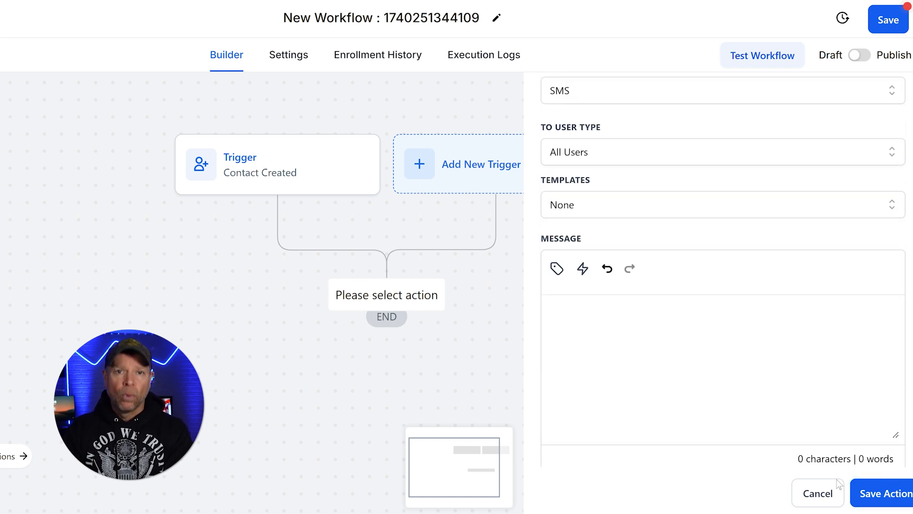
mouse_move(431, 354)
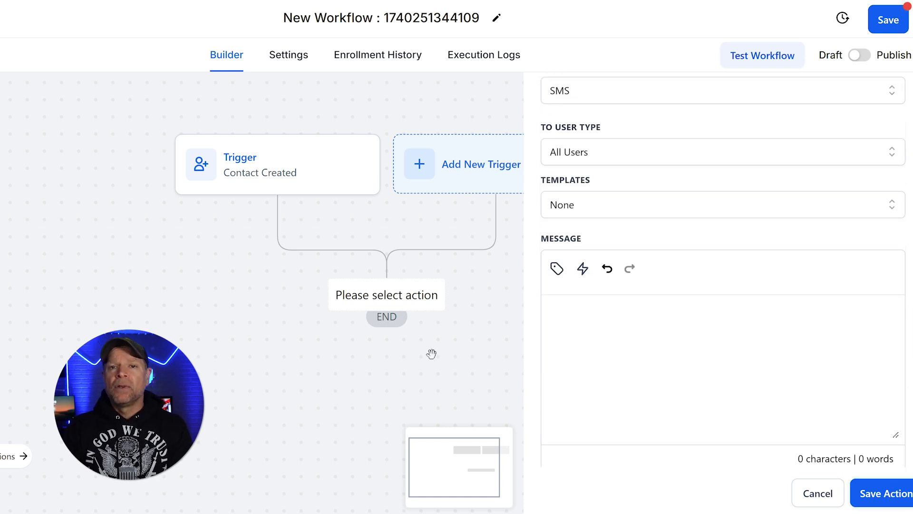